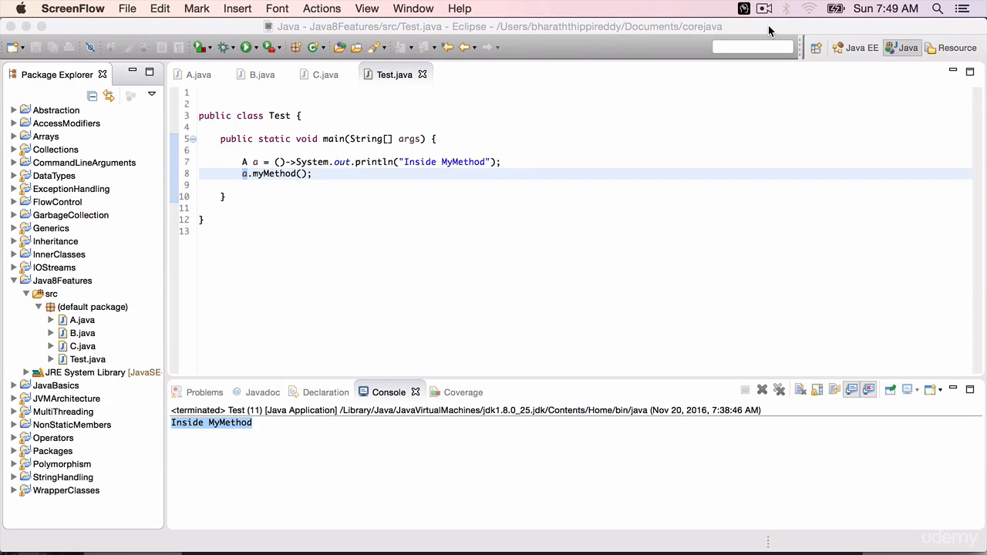
mouse_move(75, 312)
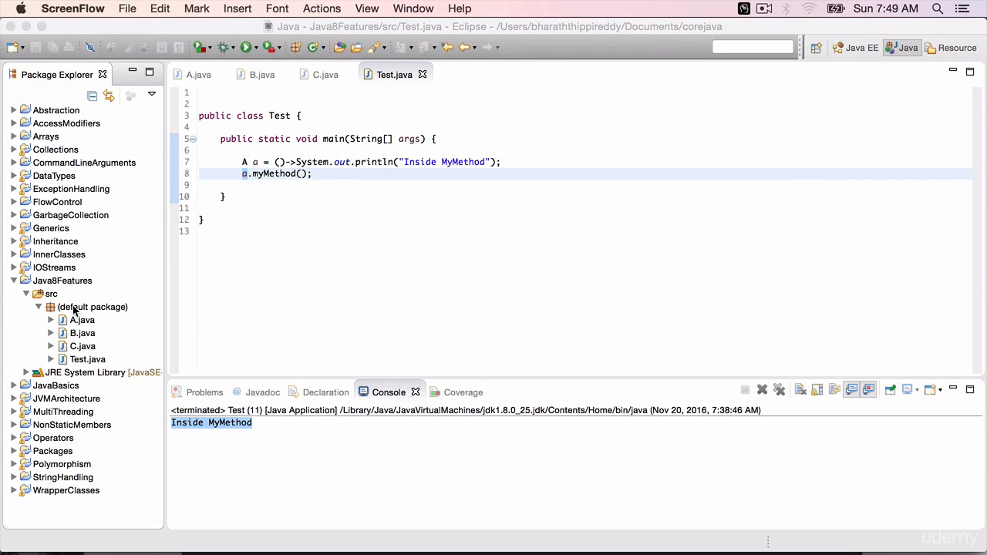
- Bring up the New item choices for the Java8Features default package
click(92, 307)
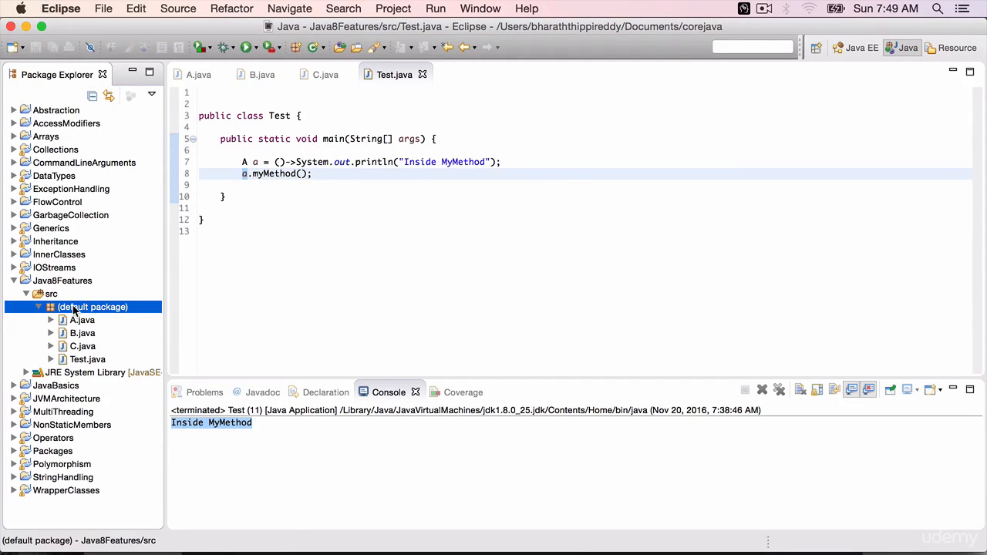
right_click(93, 307)
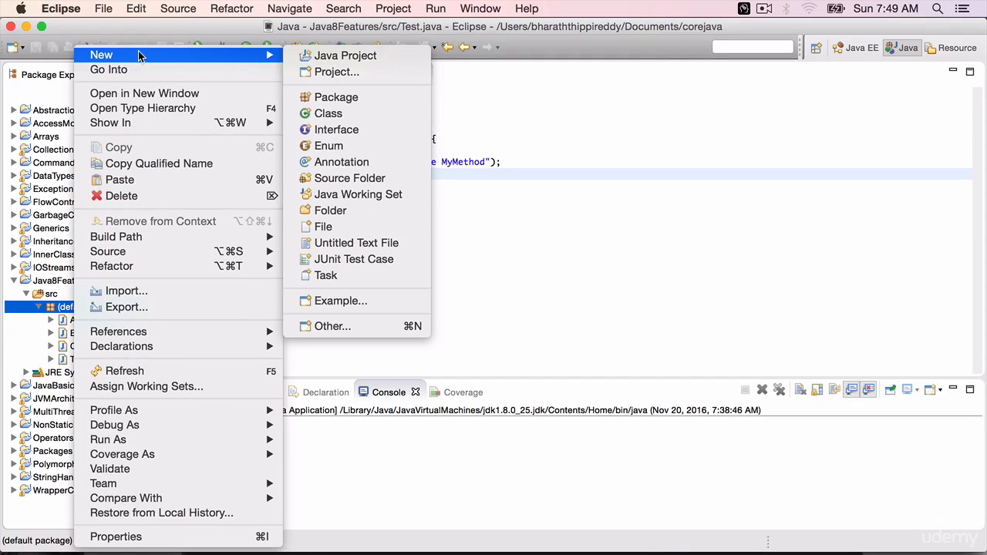
mouse_move(337, 130)
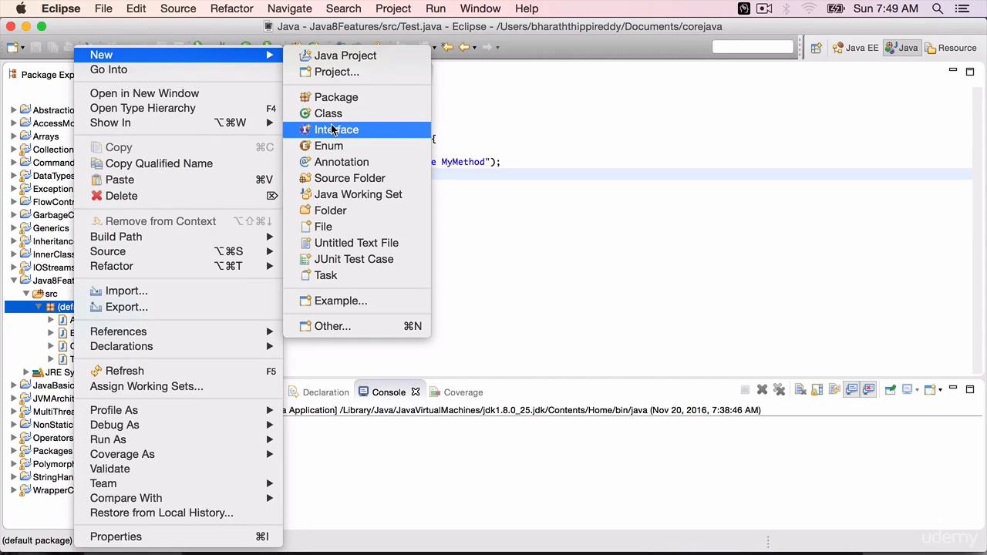
- Create interface Sum in package com.bharath.java8.lamdas.parameters
click(336, 129)
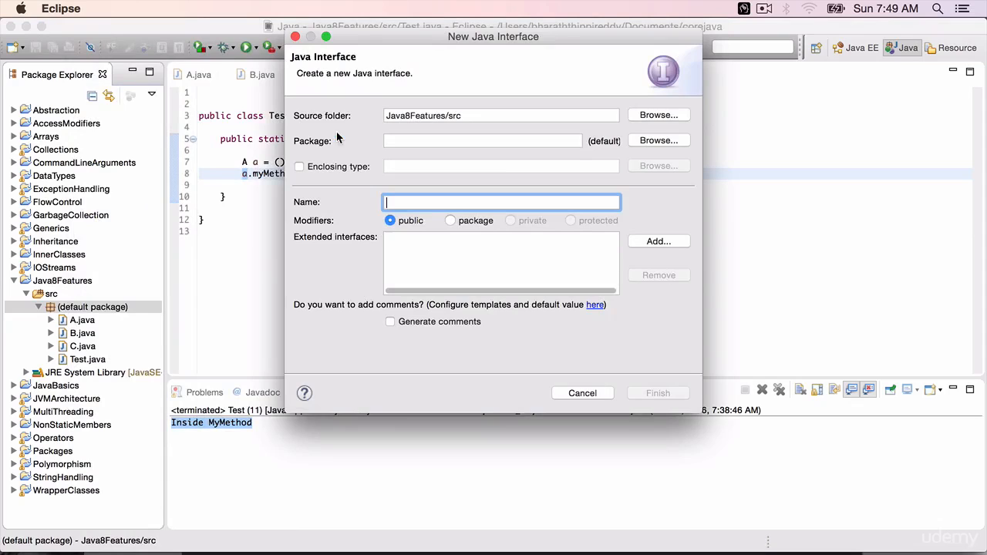
text(Sum)
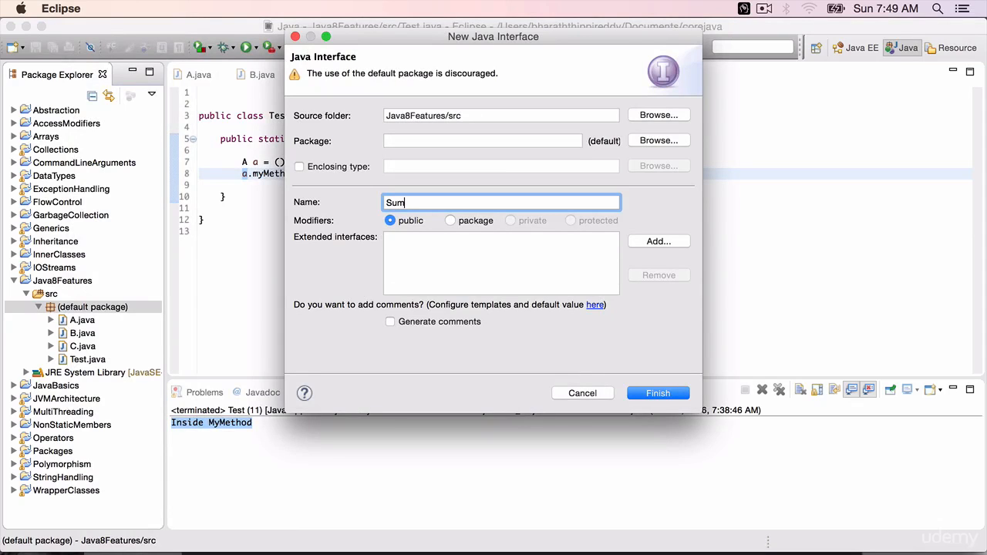
click(481, 141)
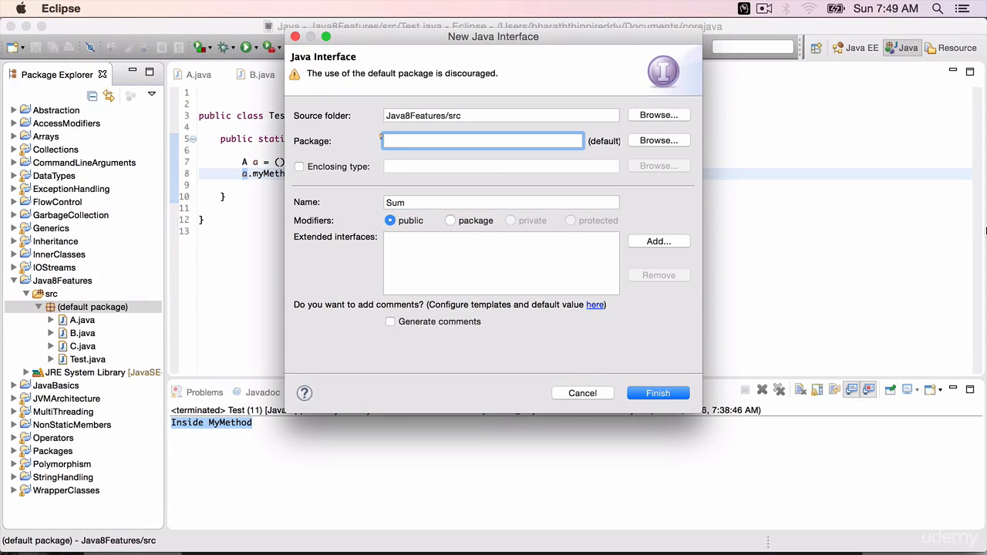
text(com.b)
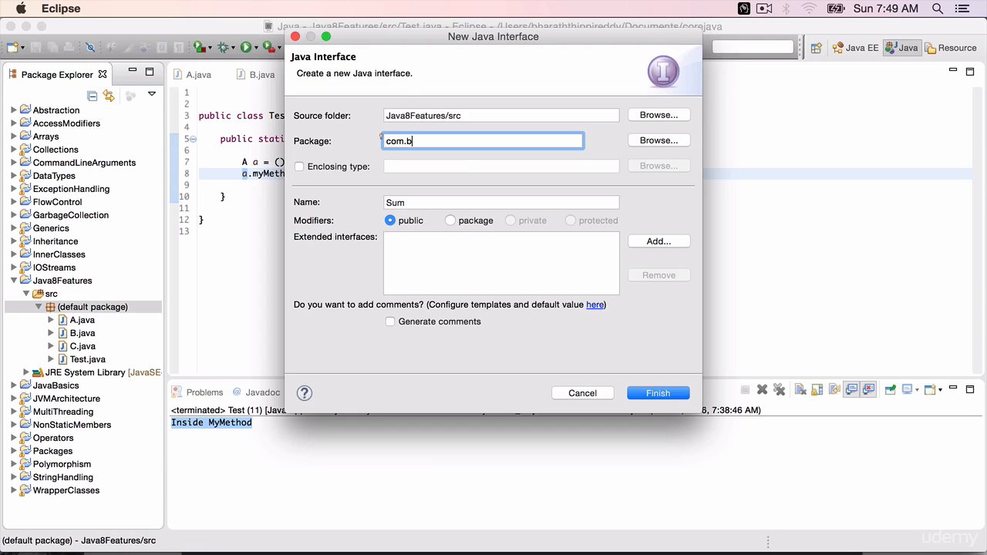
text(harath.java)
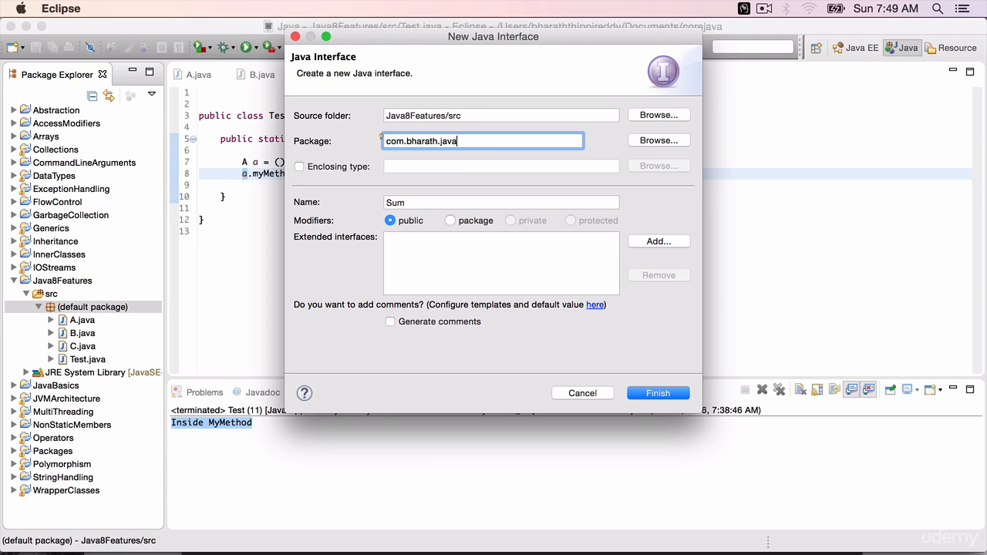
text(8.lamd)
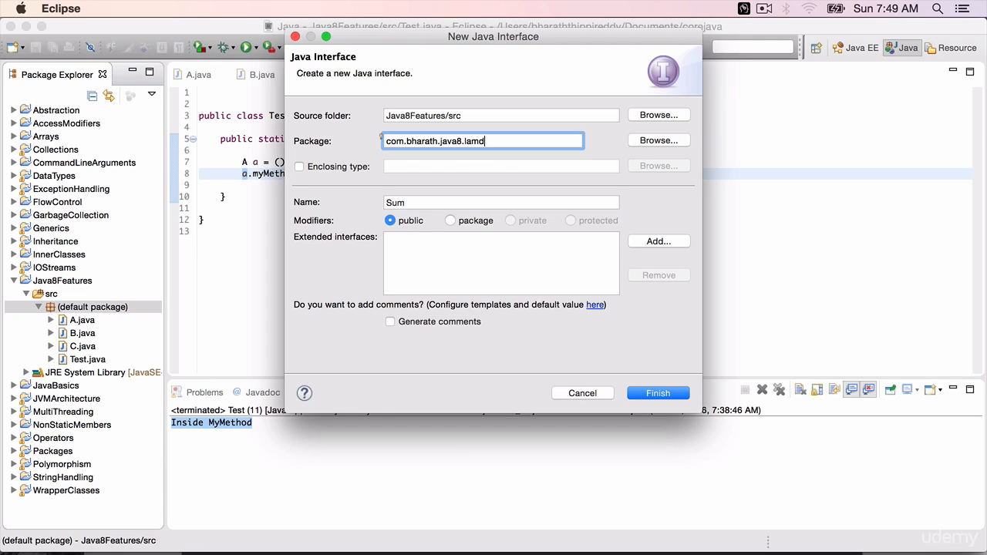
text(as)
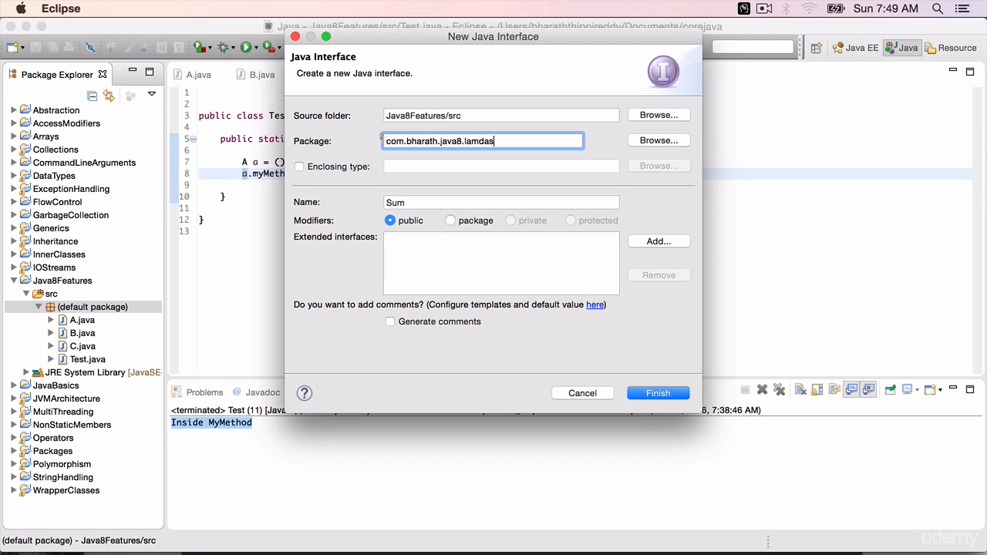
text(.)
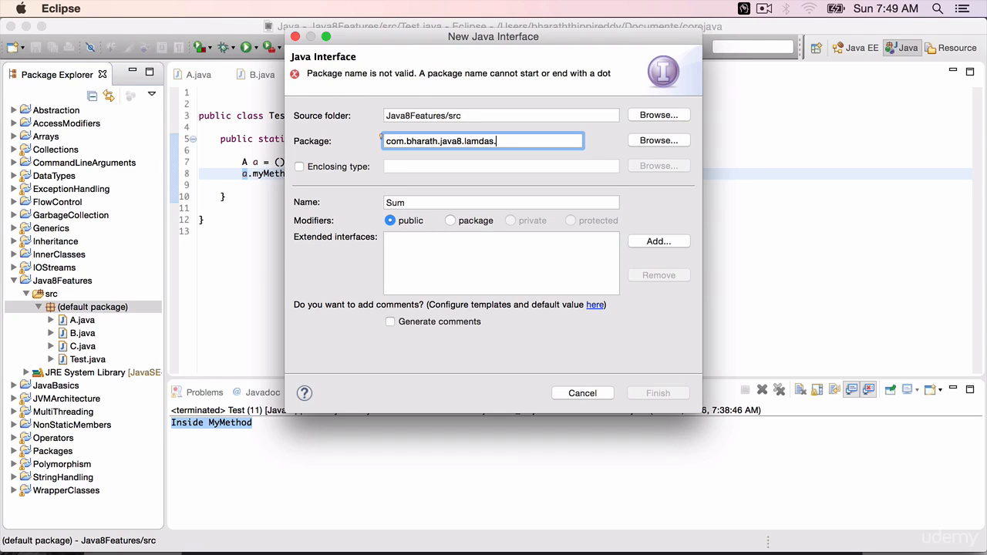
text(parame)
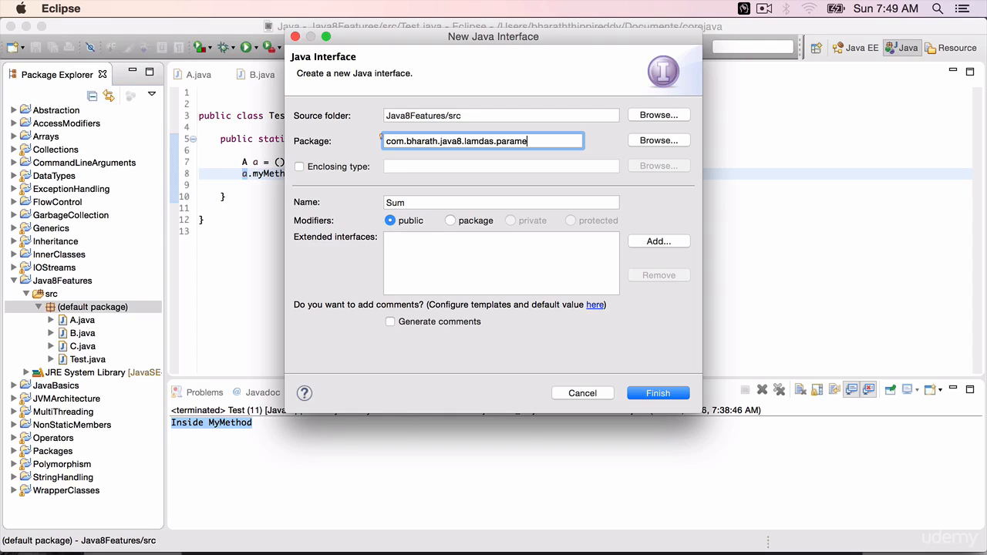
text(ters)
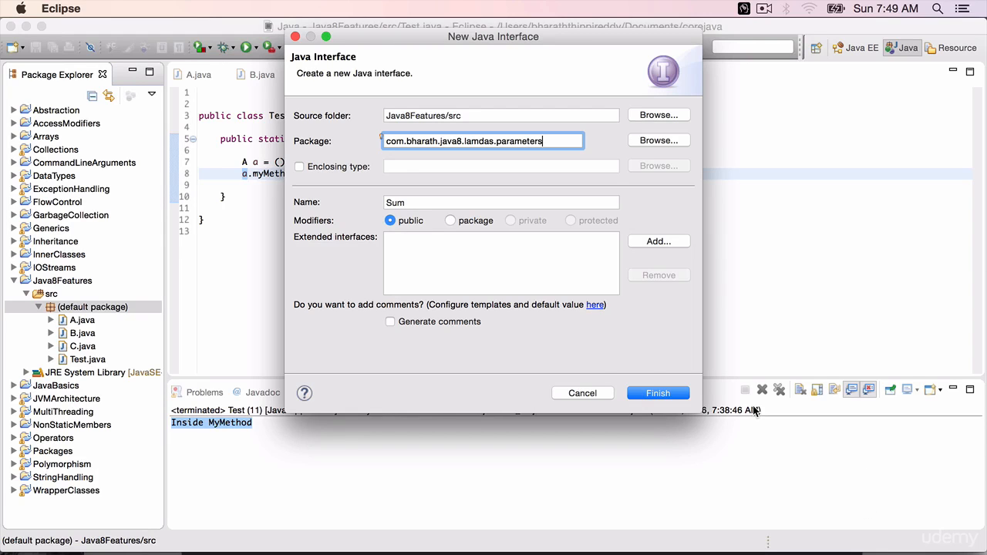
click(657, 393)
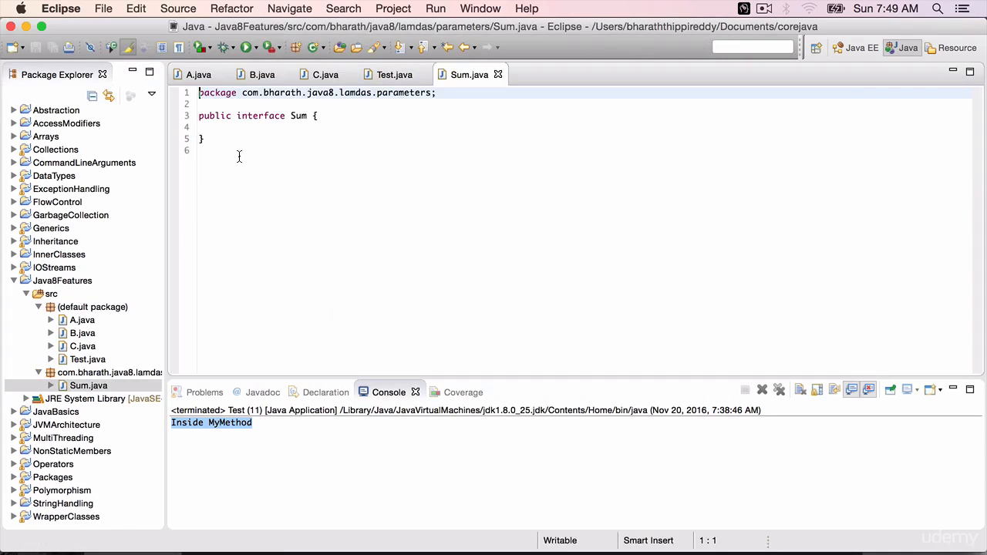
text(@FunctionalInterface)
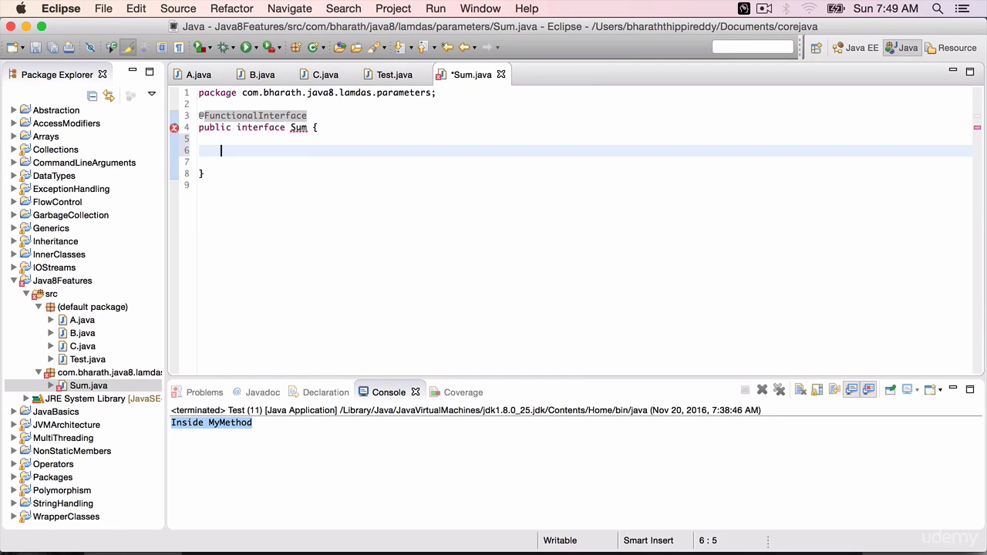
text(void cal)
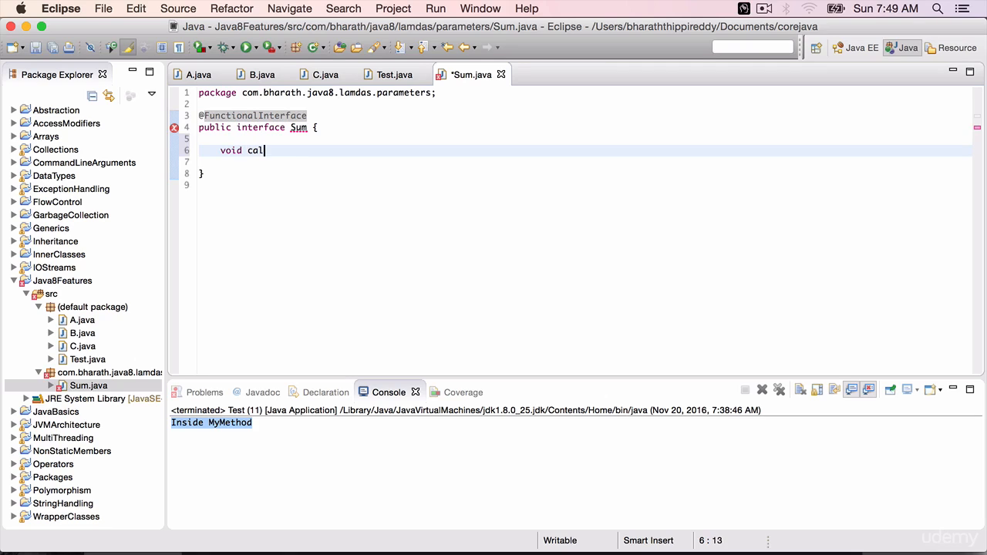
text(culates)
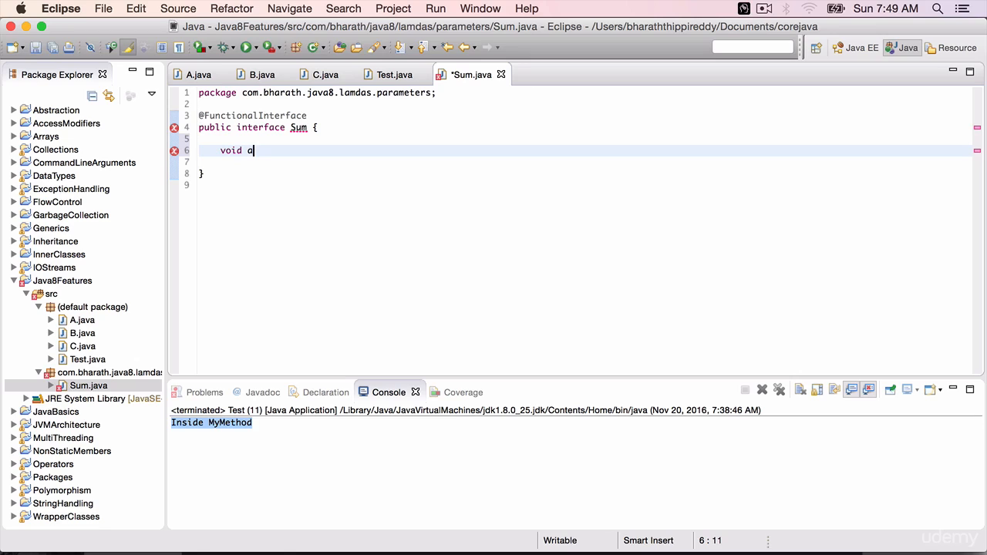
text(dd(int a))
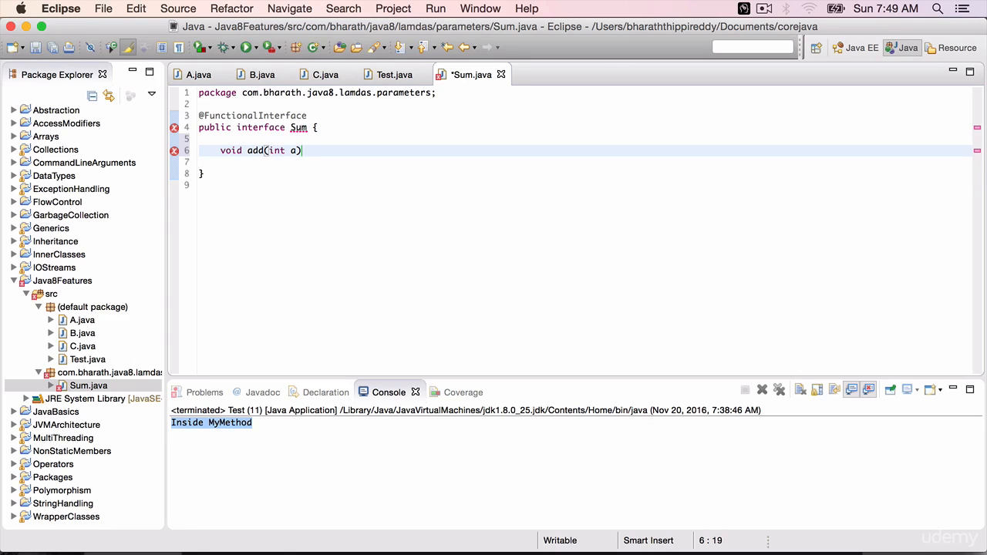
text(,intb)
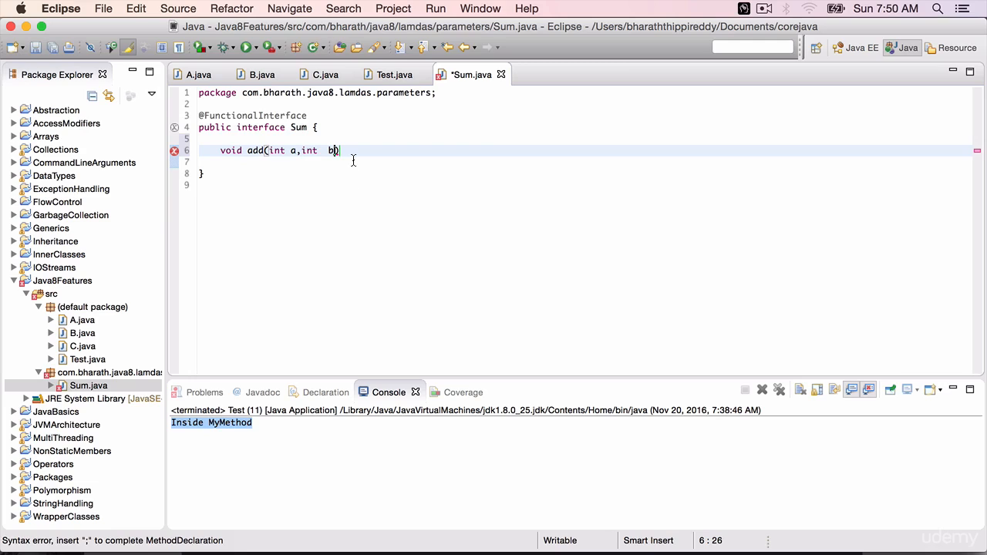
text();)
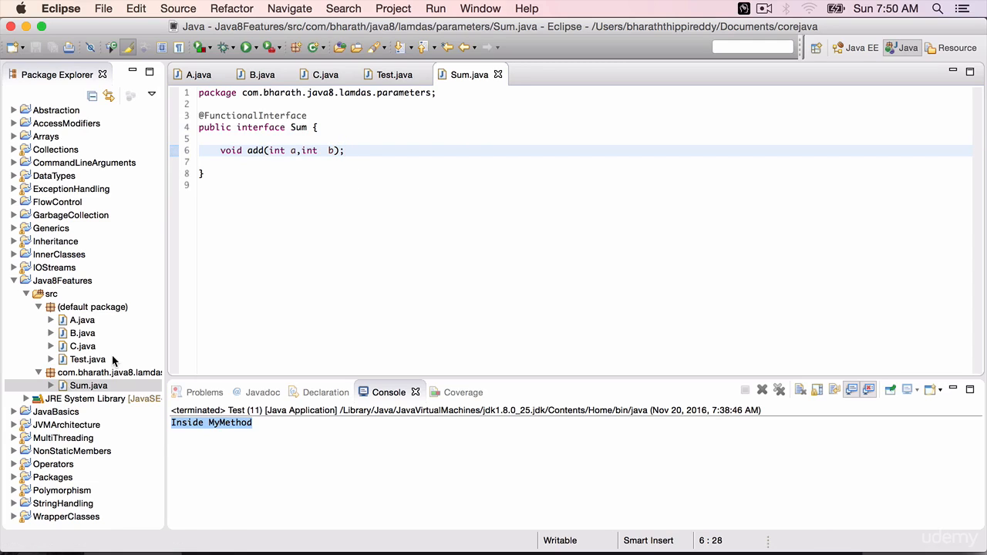
- Create class Test in the parameters package with a main method stub
right_click(96, 372)
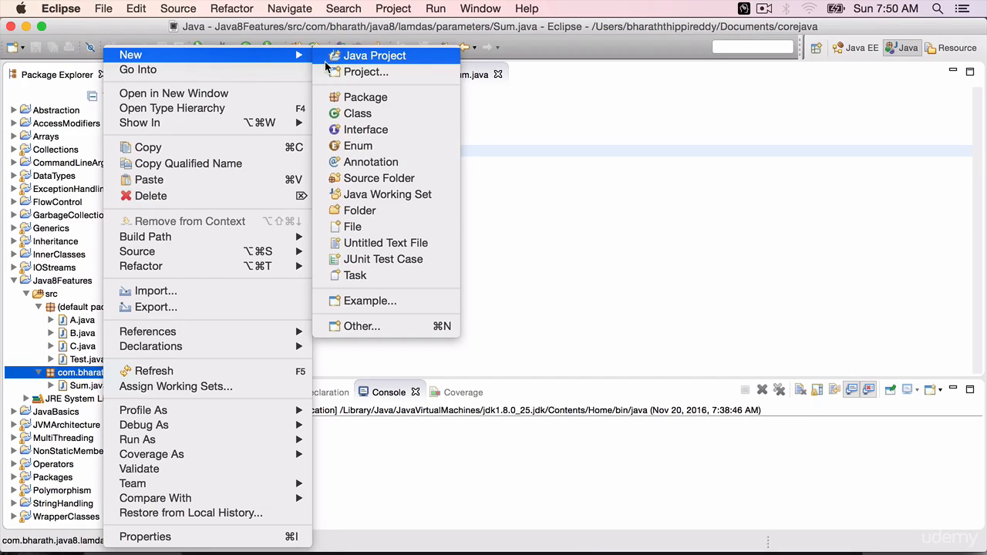
click(358, 114)
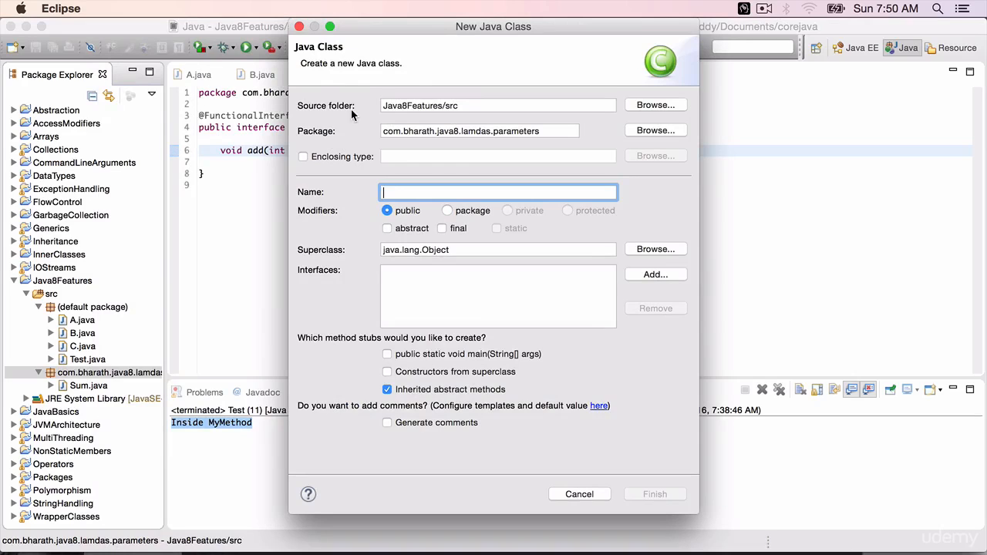
text(Test)
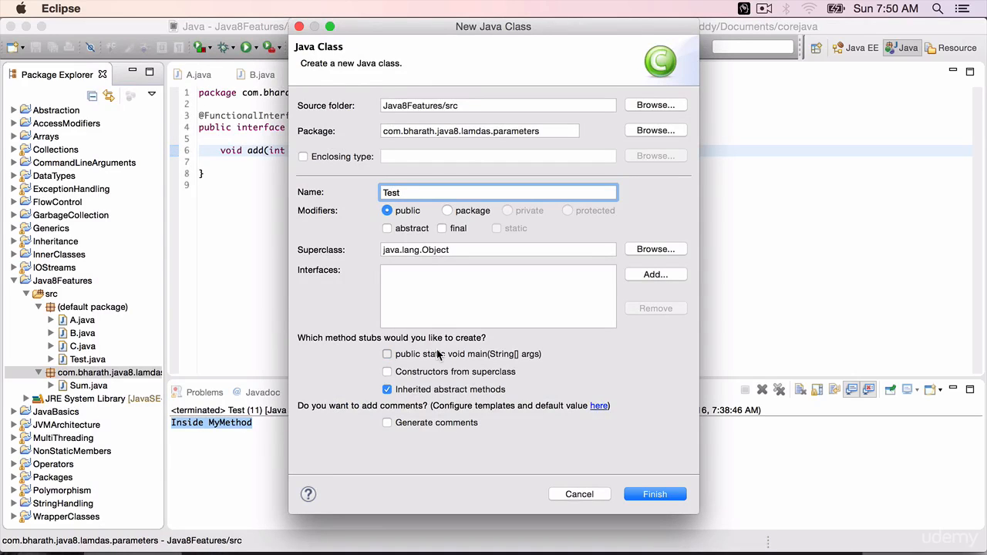
click(654, 493)
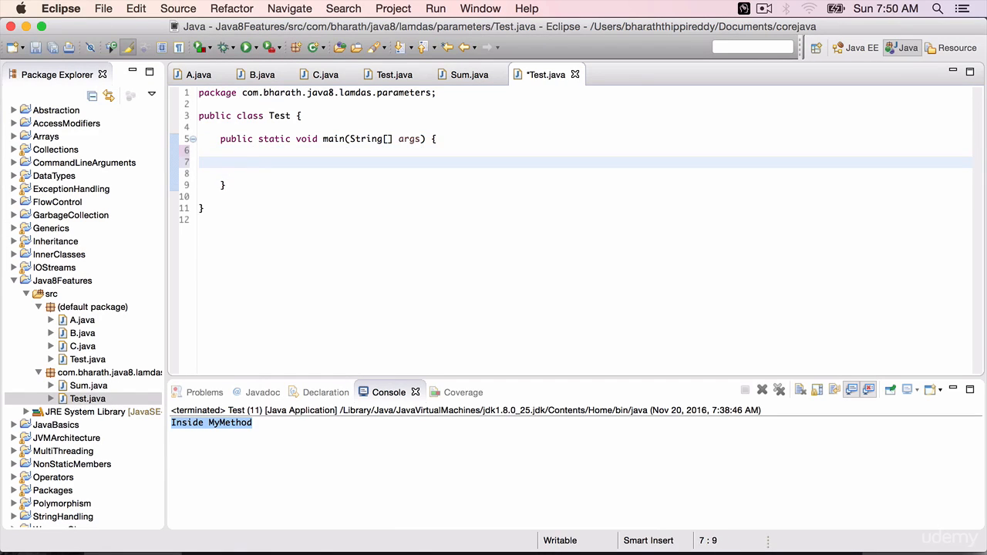
- Begin Sum s = (x,y)-> in main, checking the add signature in Sum along the way
text(Sub)
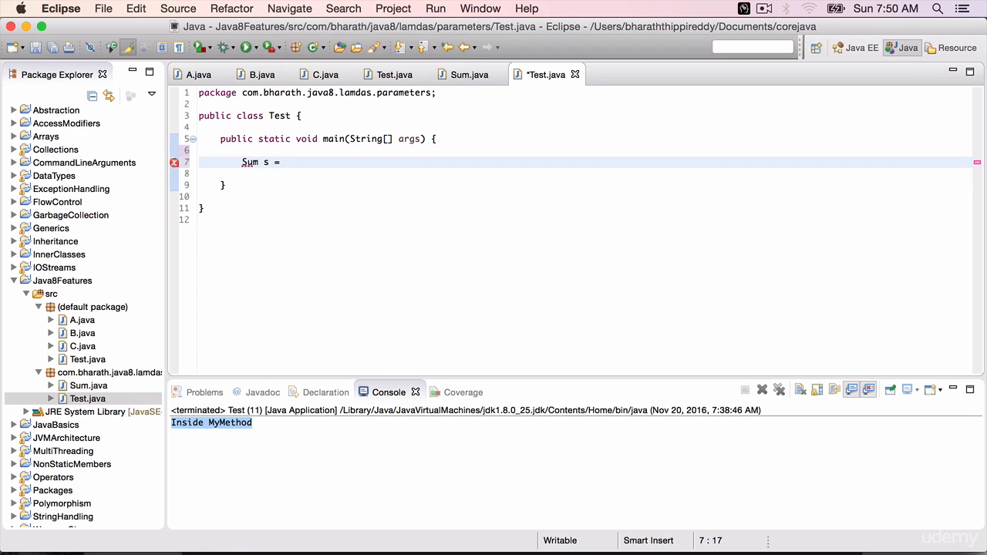
text(())
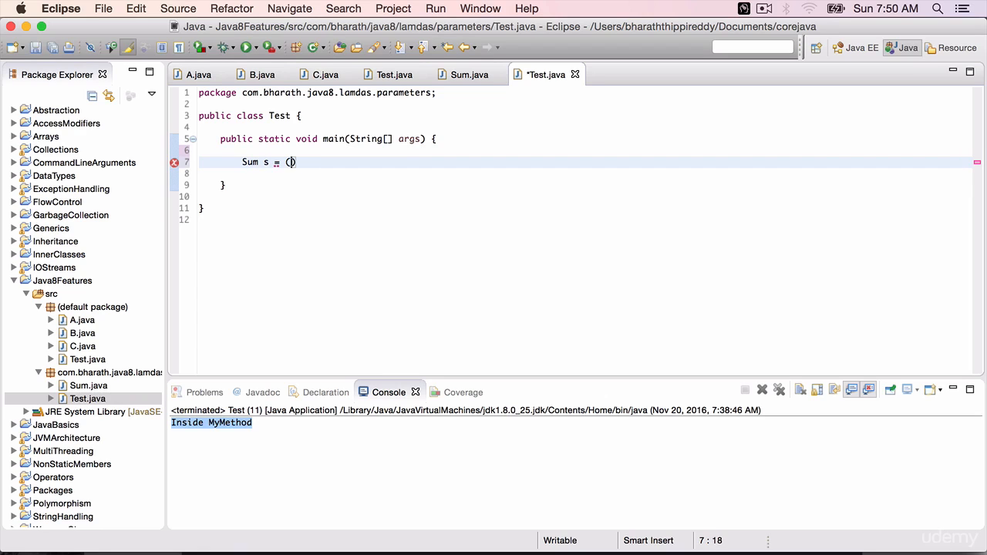
click(466, 74)
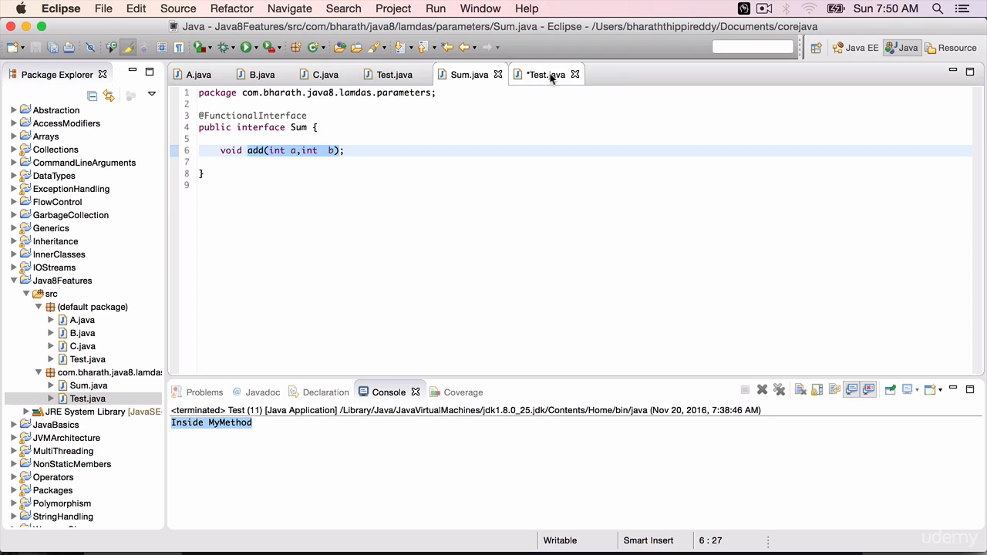
click(542, 74)
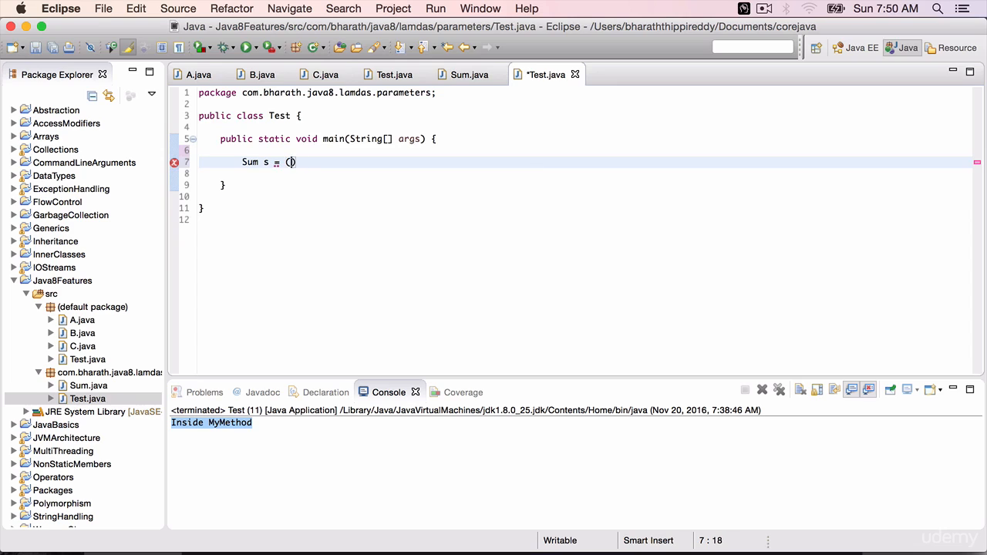
text(x,y)
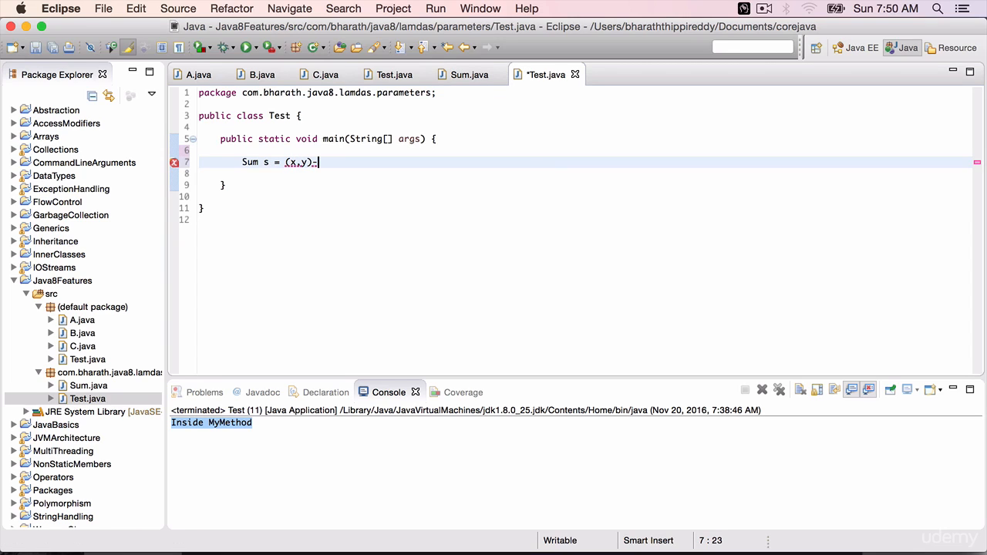
text(>)
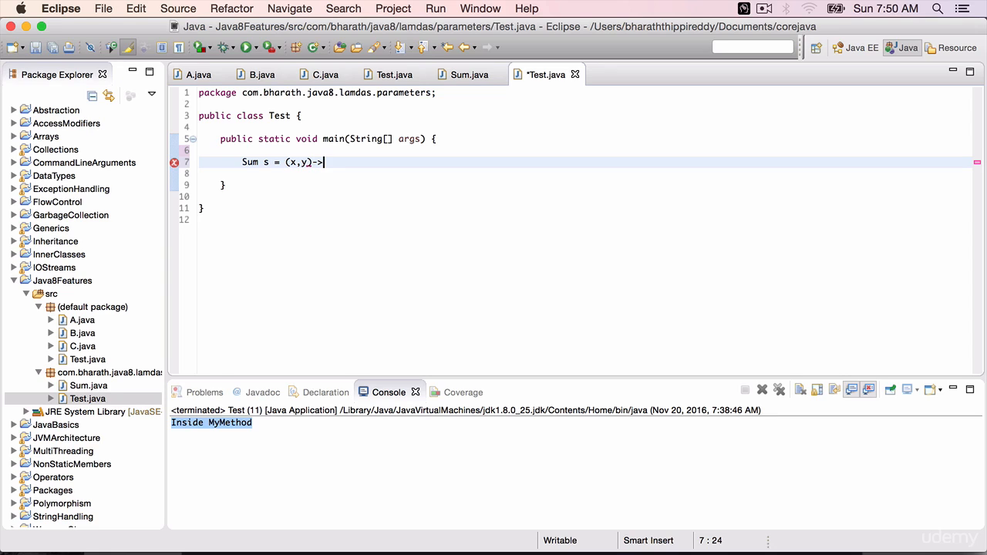
- Complete the lambda body as System.out.println("Sum is:"+(x+y)); and save
text(s)
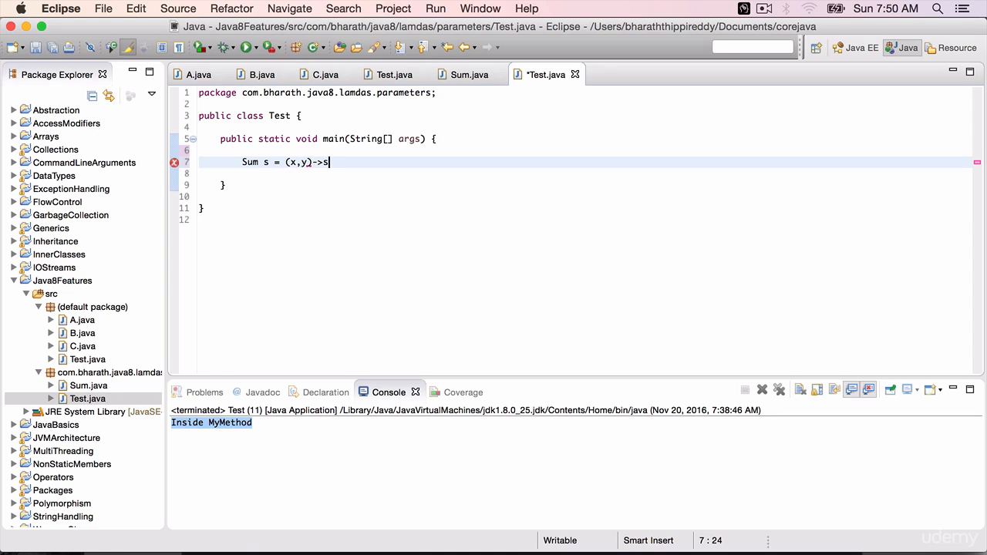
text(ystem.out.println();)
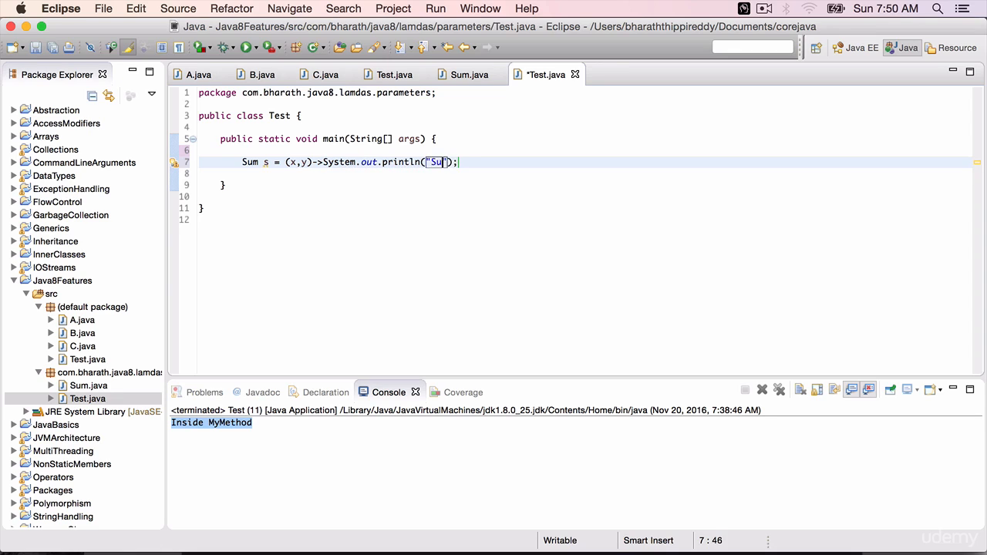
text(is)
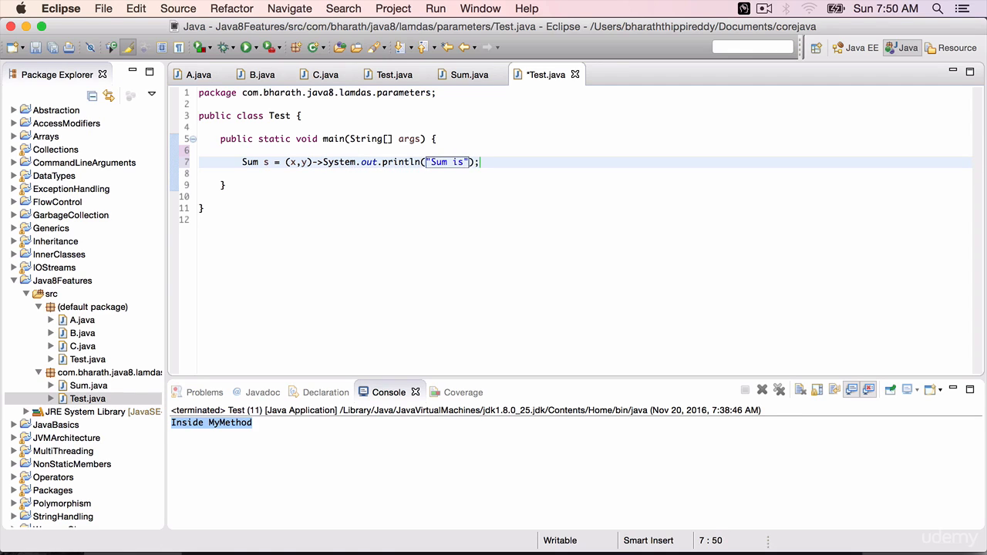
text(:"+)
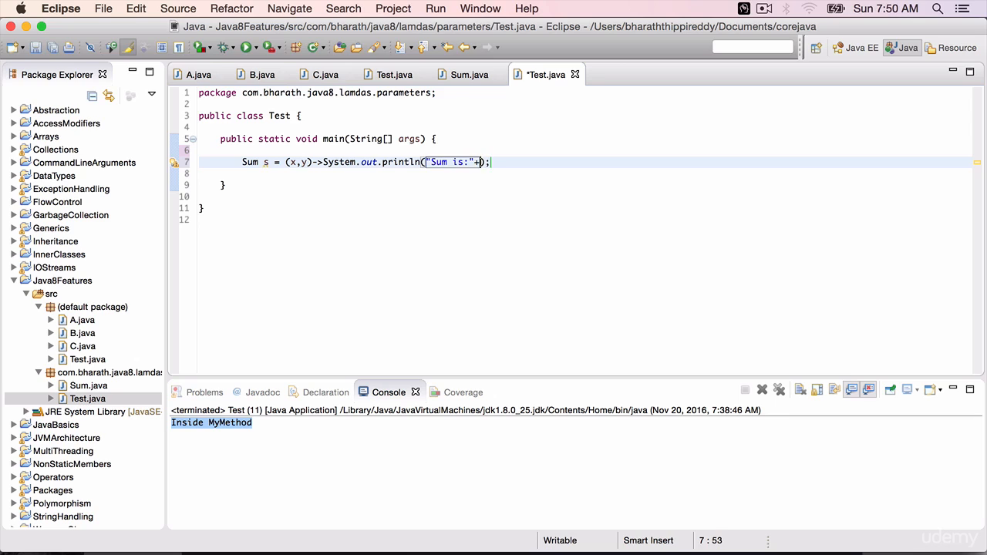
text(x)
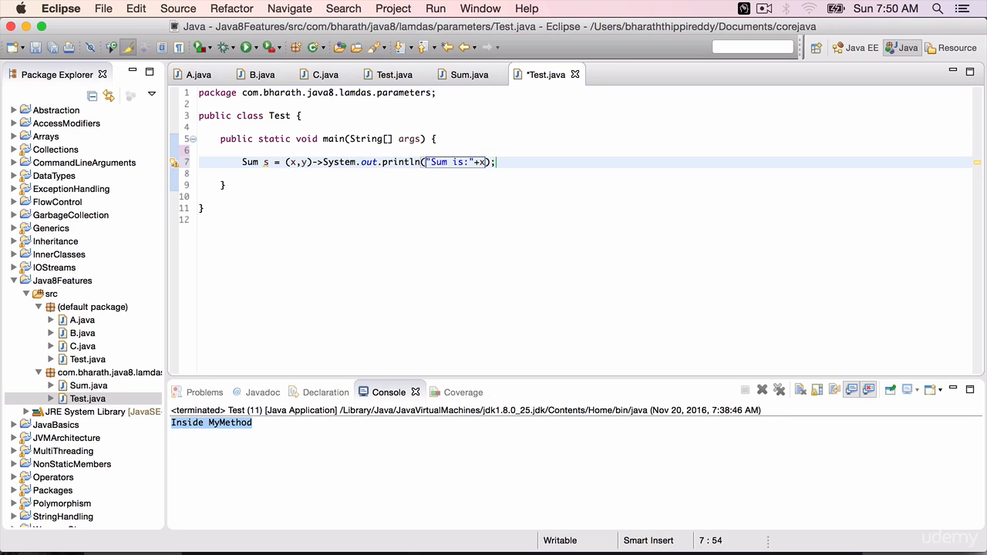
text(+y))
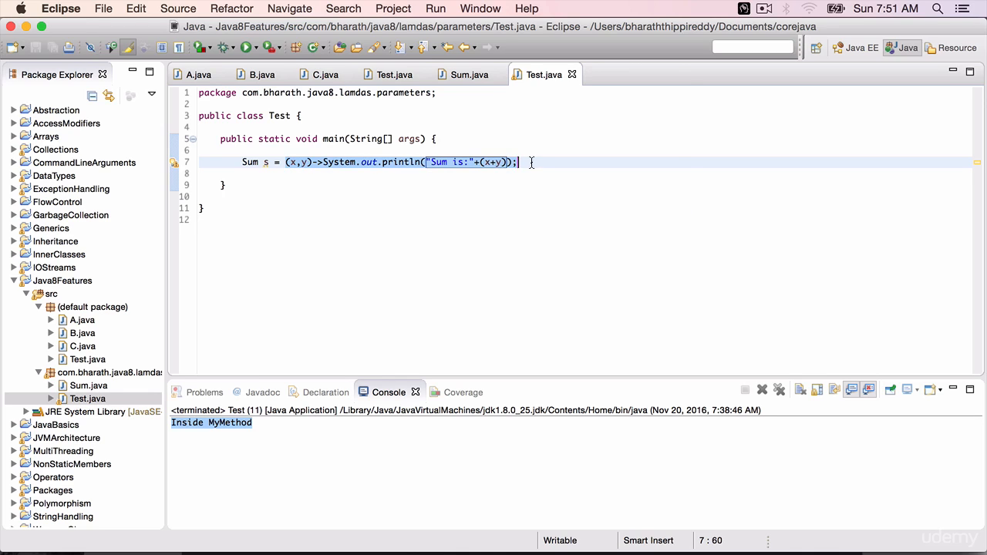
- Add the call s.add(10, 20); on the line after the lambda and save
key(Return)
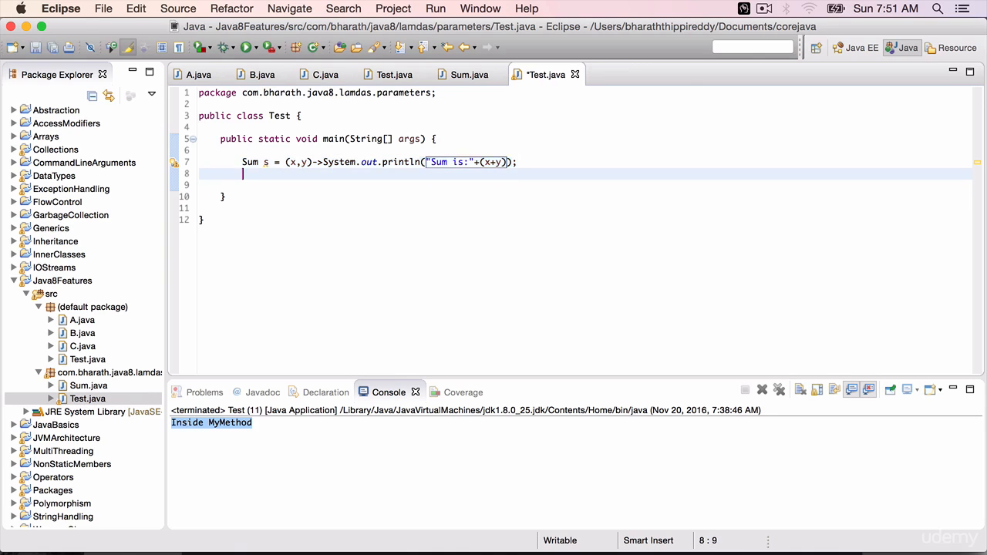
text(s.)
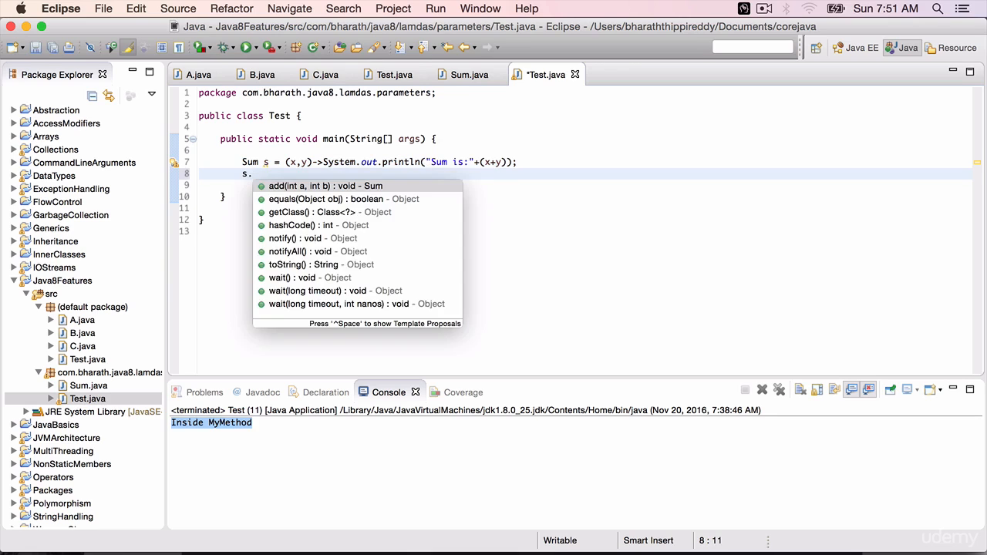
text(sum)
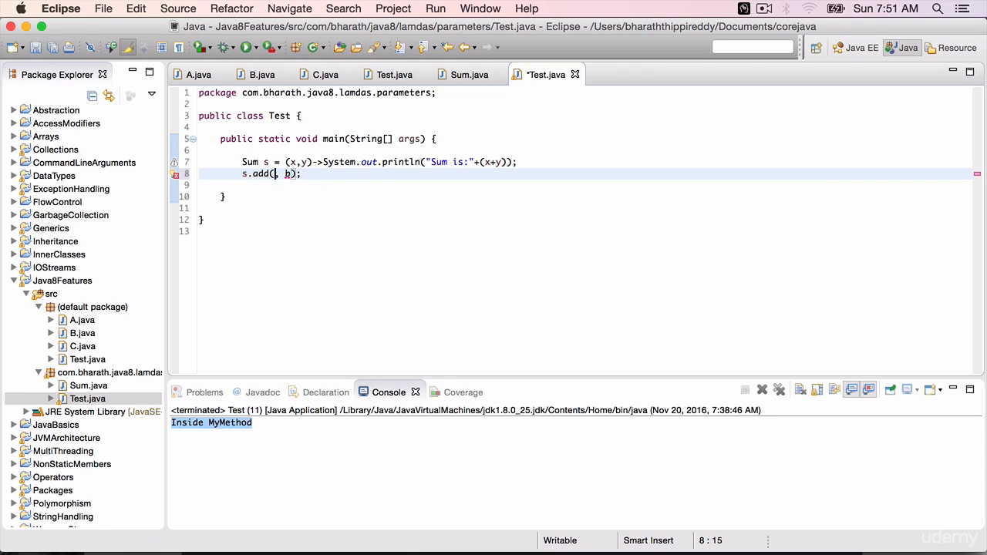
text(10,)
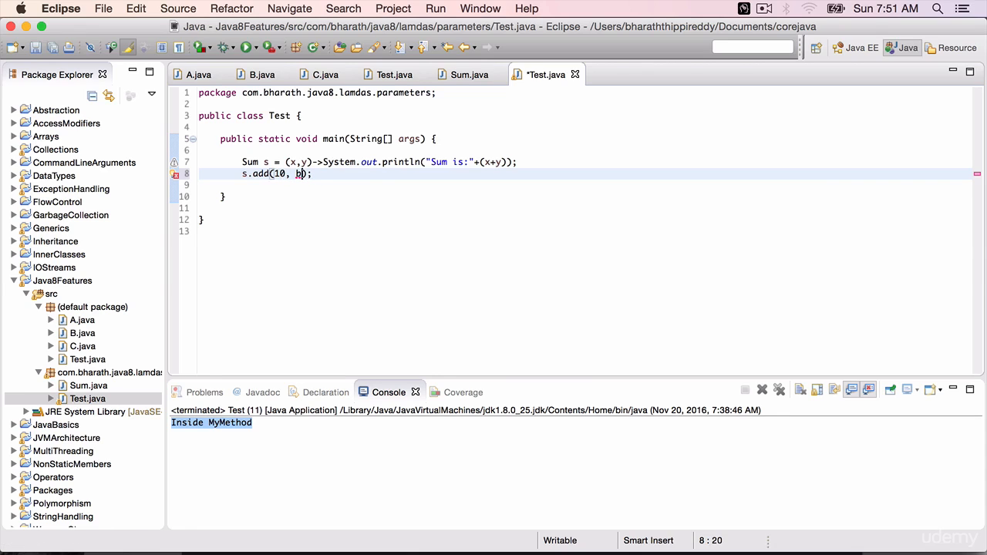
text(0)
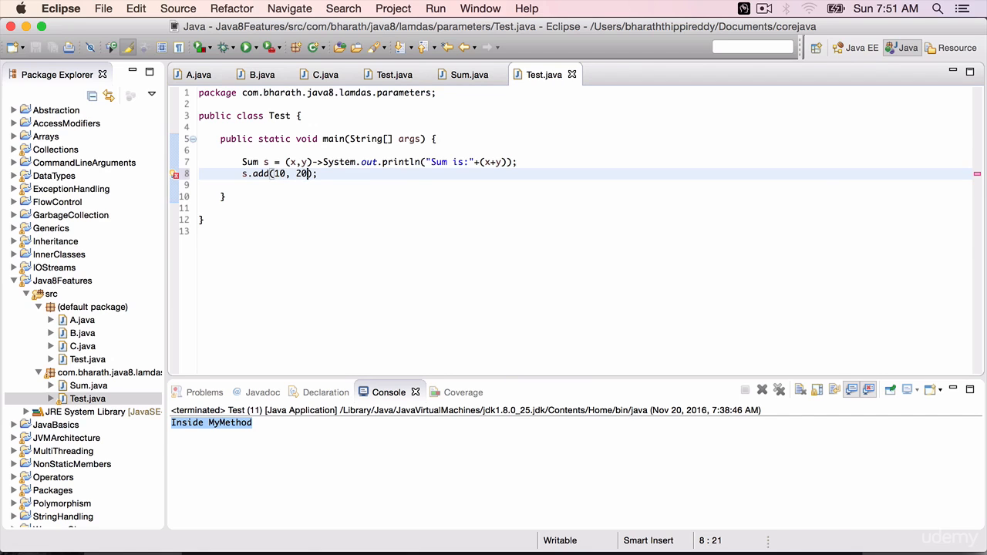
- Run Test as a Java application, printing Sum is:30, then revisit the Sum interface
right_click(309, 172)
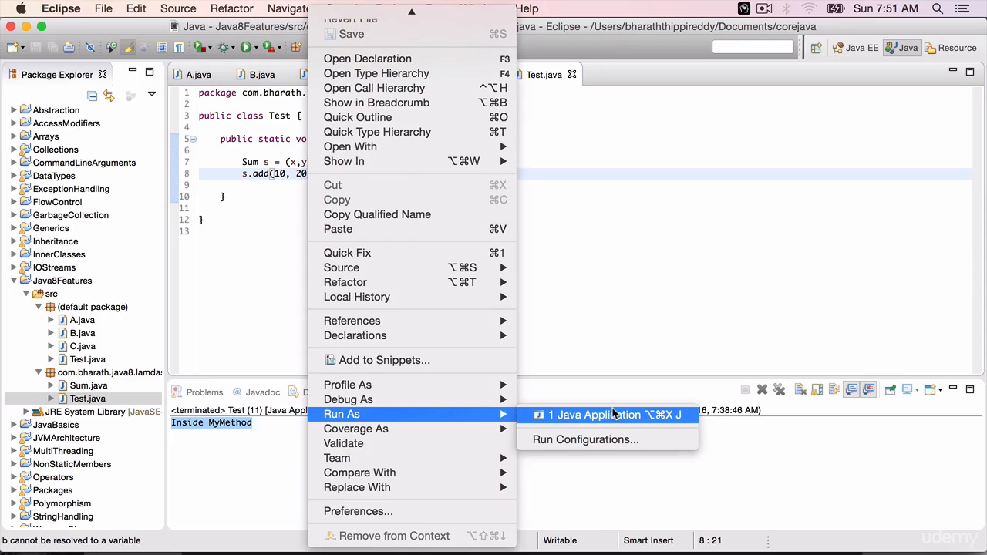
click(594, 415)
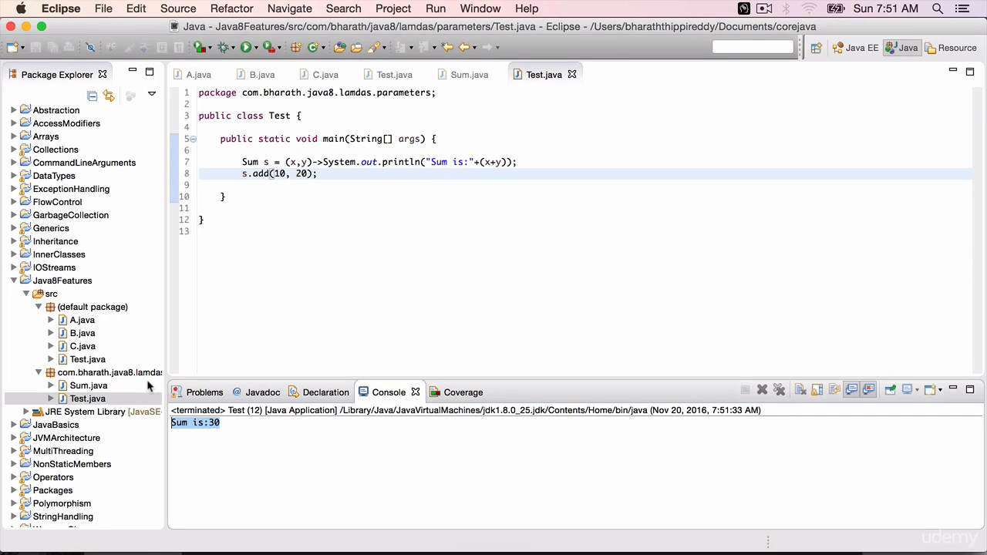
click(469, 74)
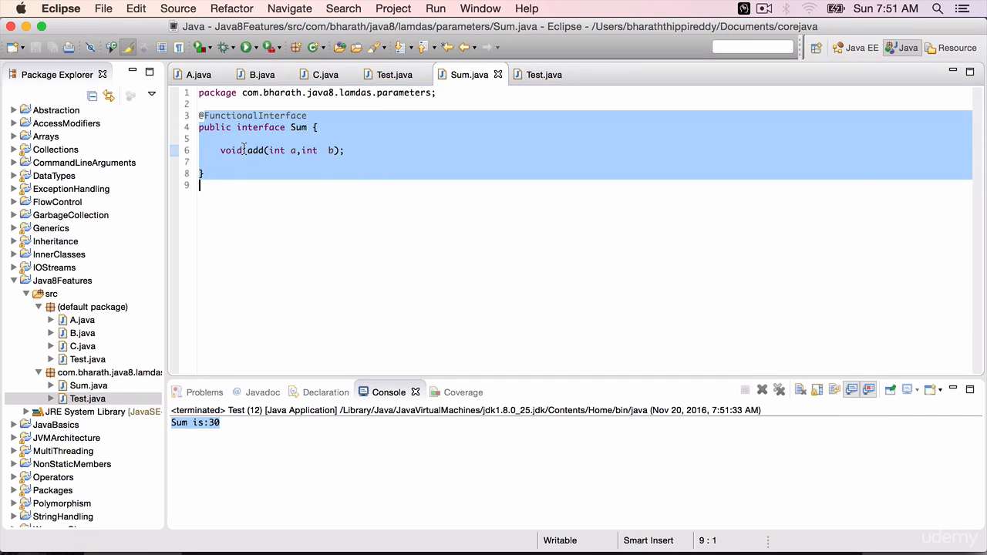
click(347, 151)
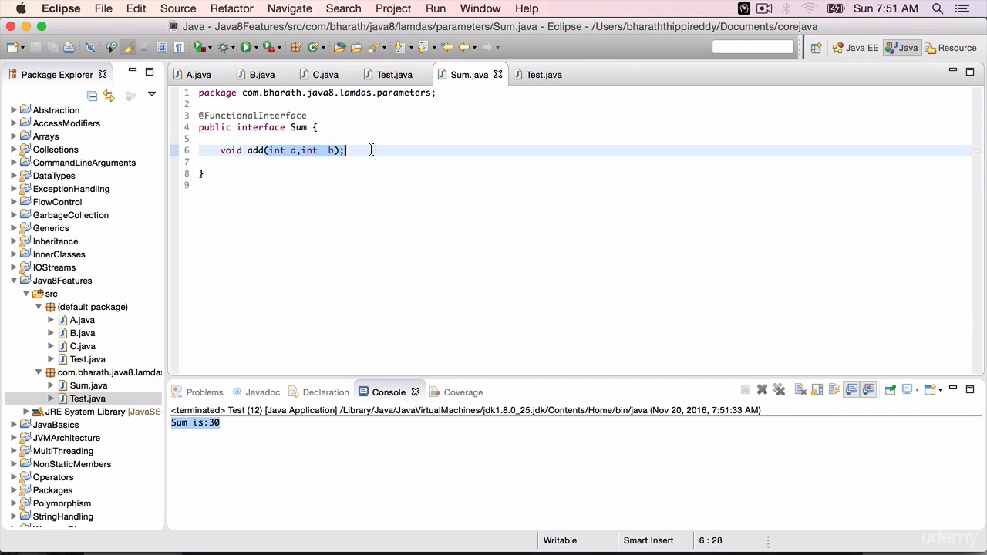
click(543, 74)
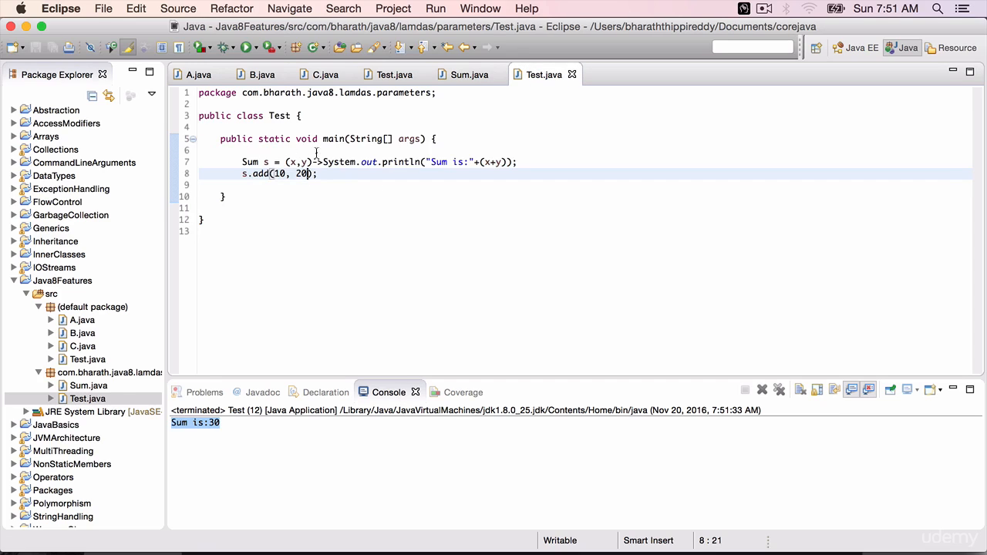
click(296, 162)
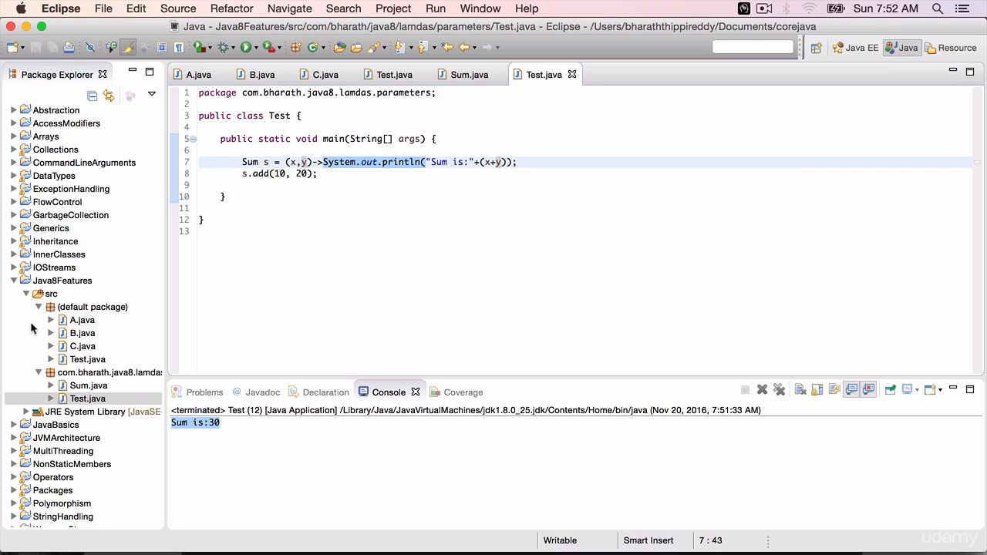
click(87, 359)
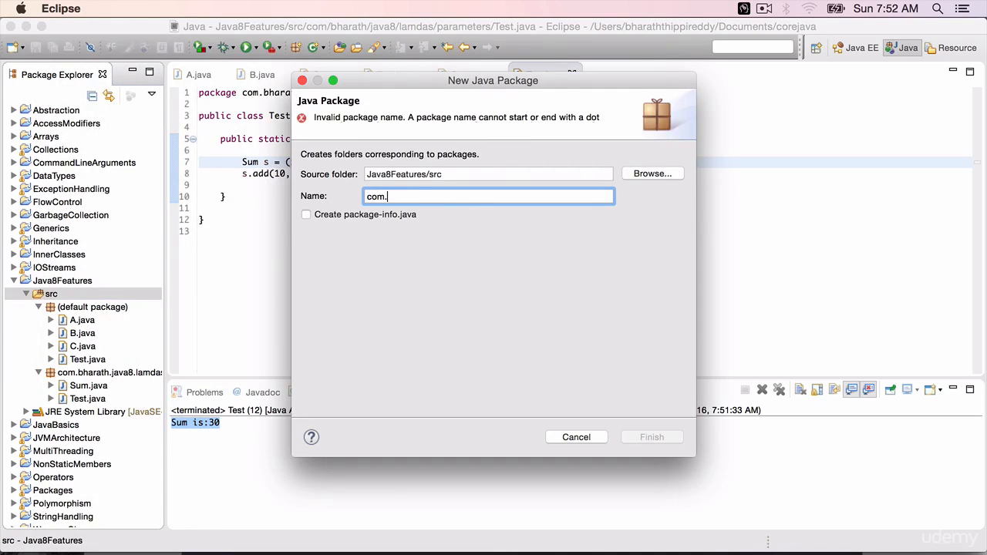
- Create package com.bharath.java8.lambdas.basics under Java8Features/src
text(bharath.jav)
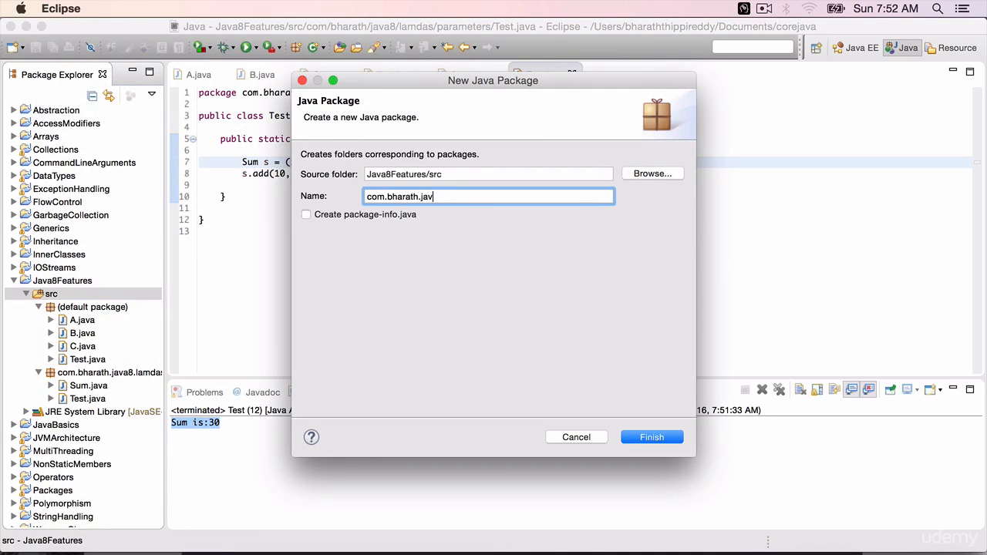
text(8.lambd)
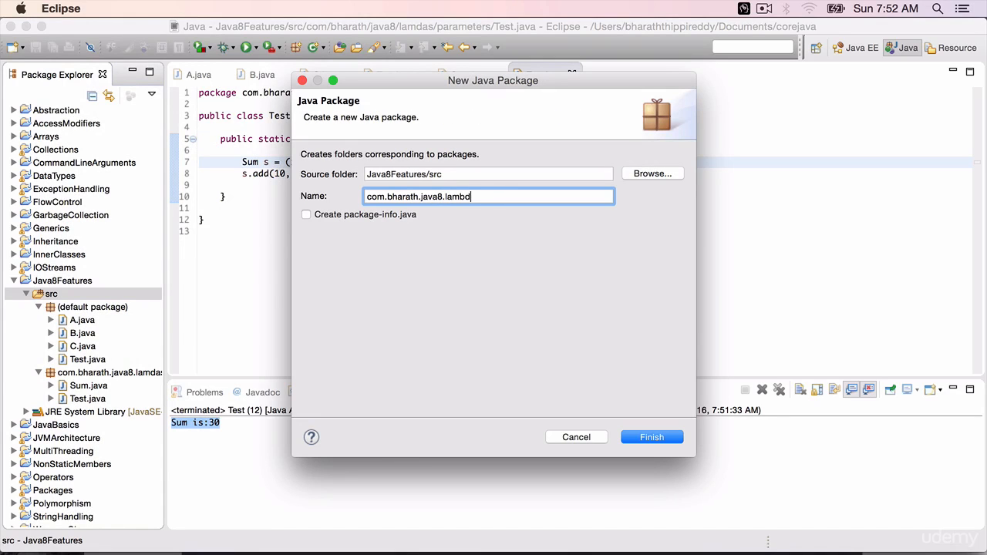
text(as.bas)
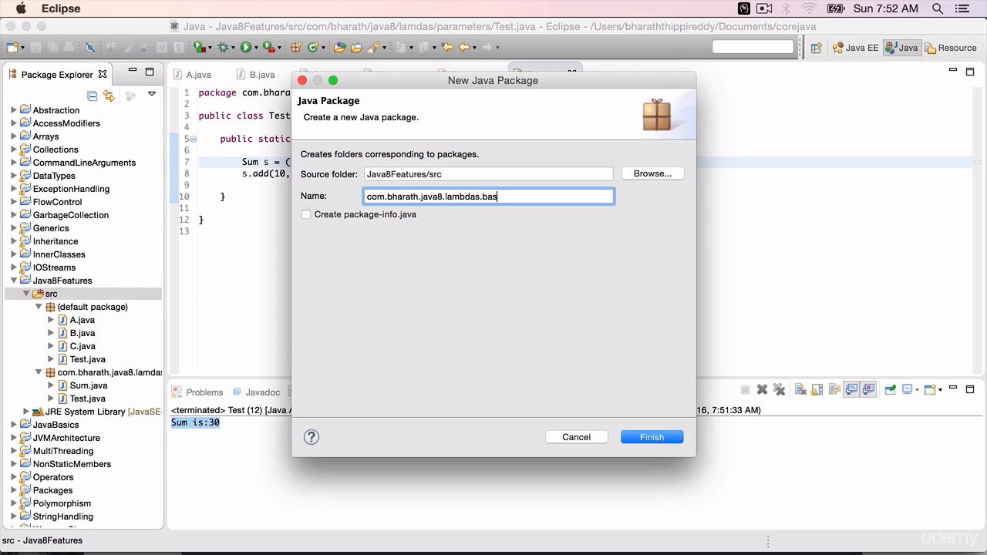
click(651, 438)
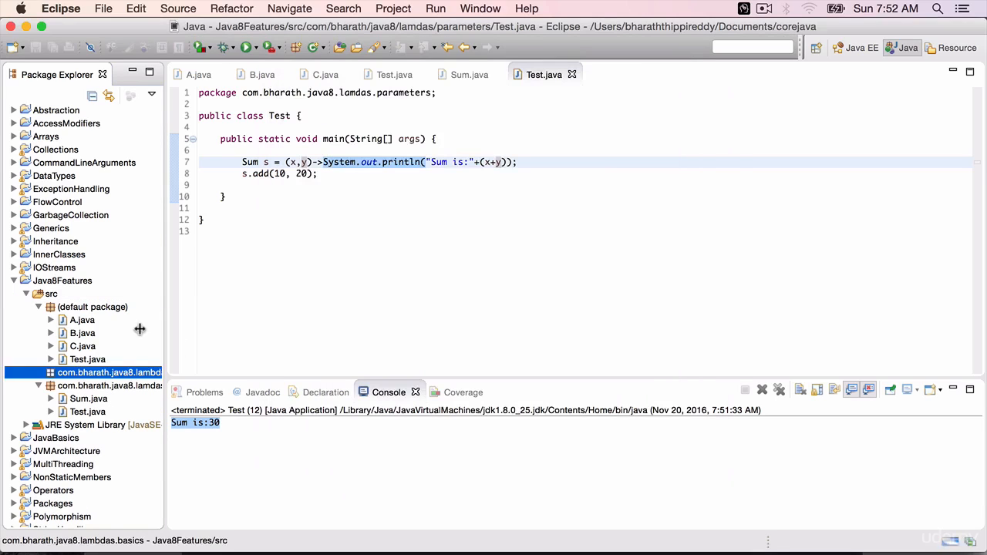